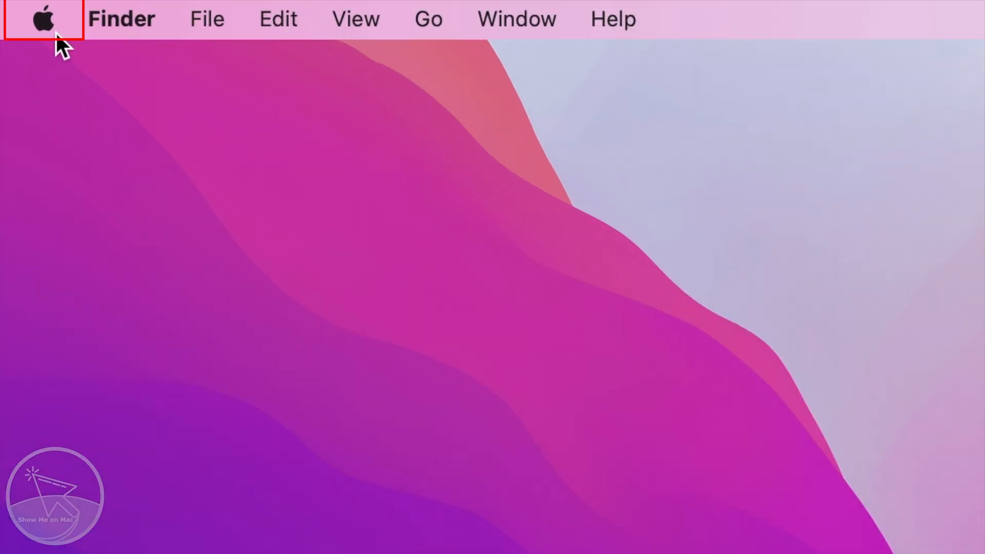
Open System Preferences from the Apple menu.
left_click(41, 19)
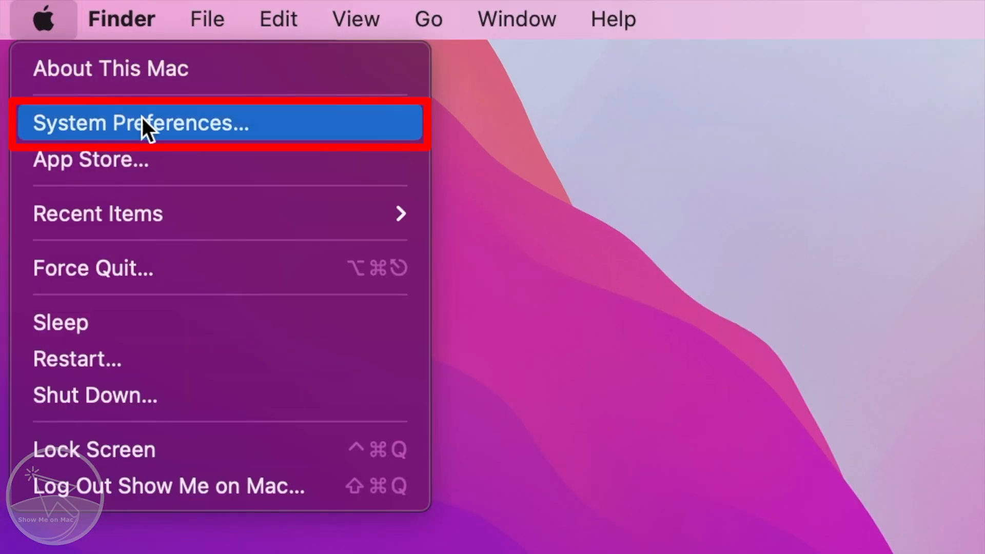
left_click(138, 123)
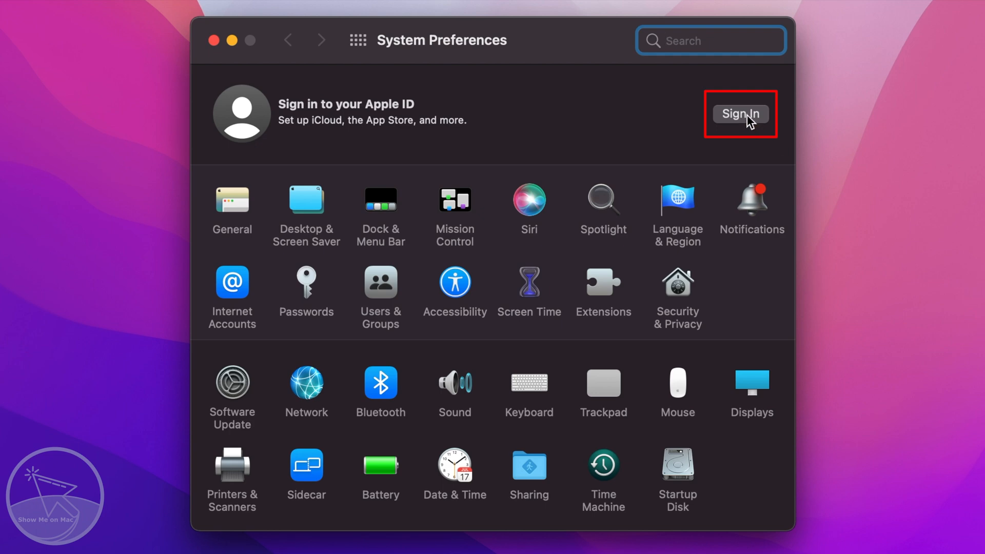
Start Apple ID sign-in and choose to create a new Apple ID.
left_click(740, 114)
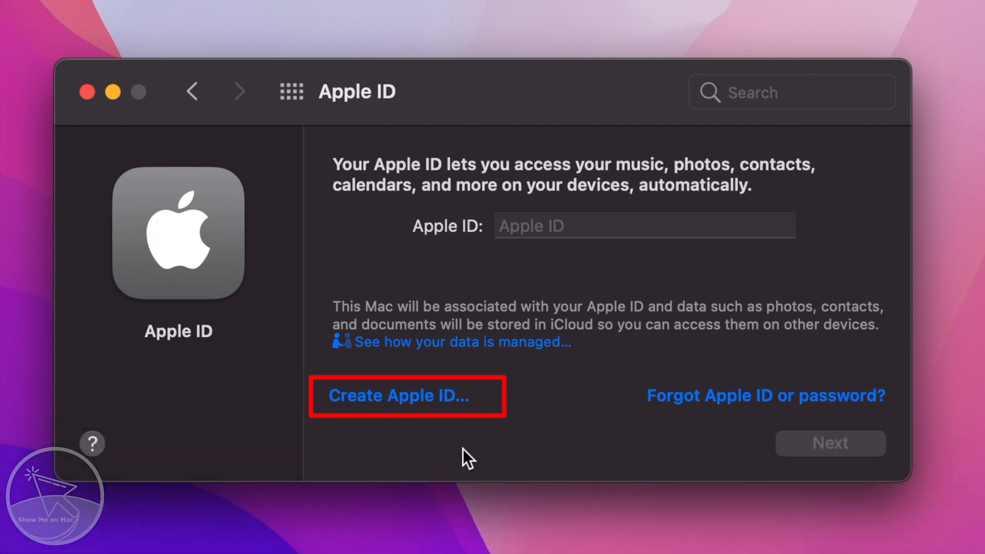
mouse_move(416, 408)
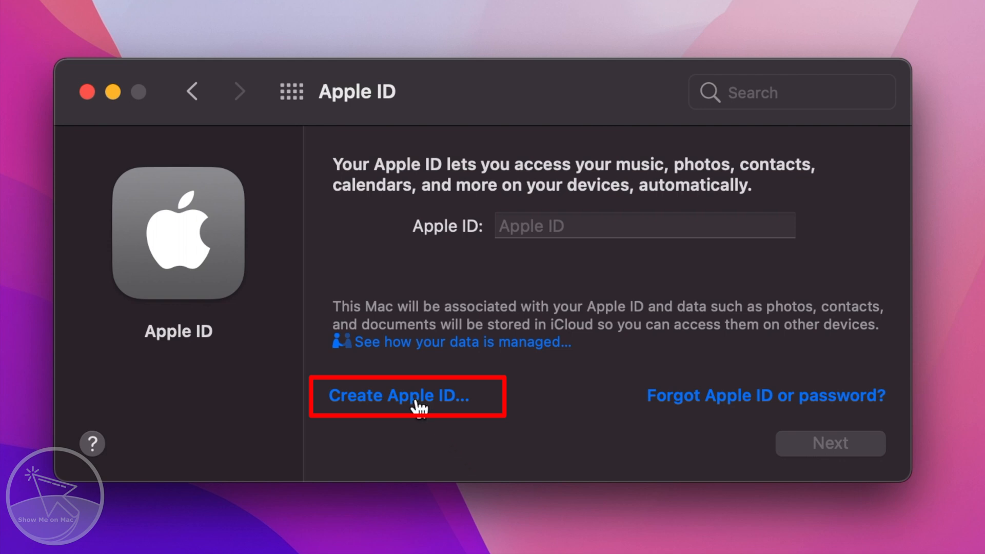
left_click(402, 395)
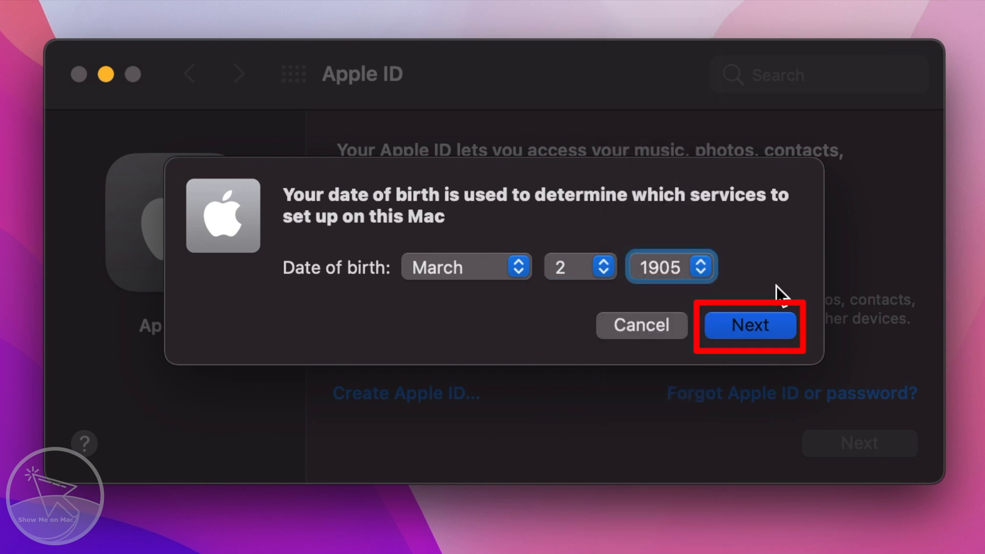
Confirm the date of birth and enter the name and an email address.
left_click(749, 324)
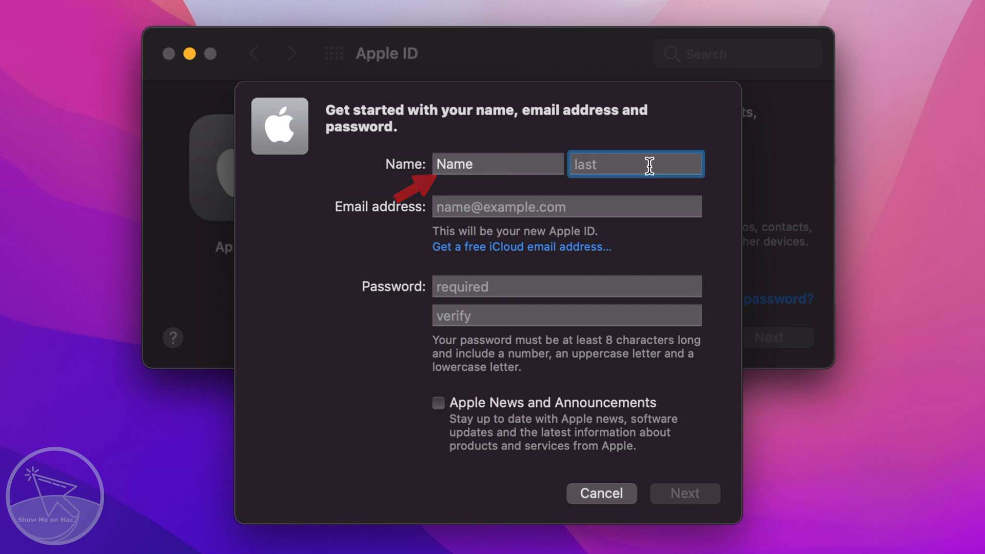
type("Surname")
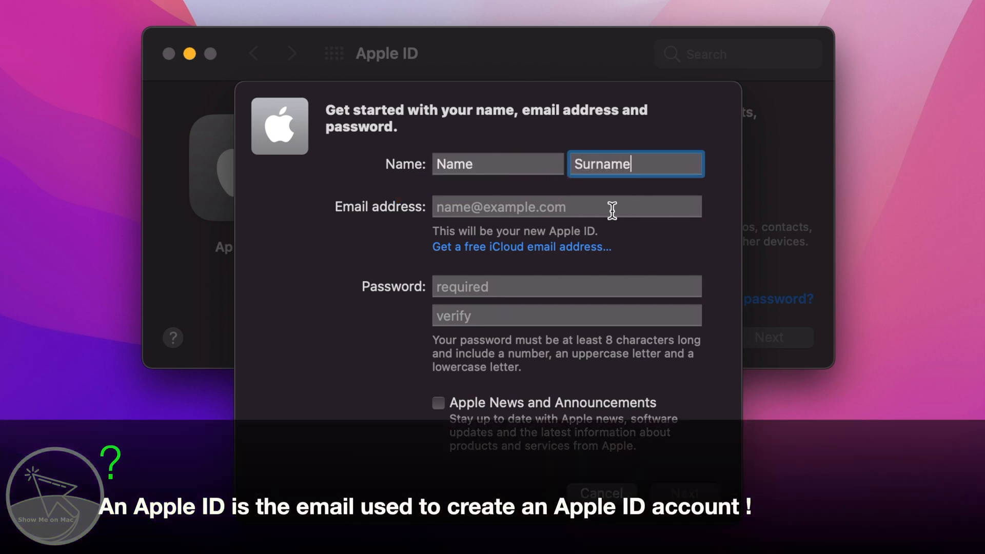
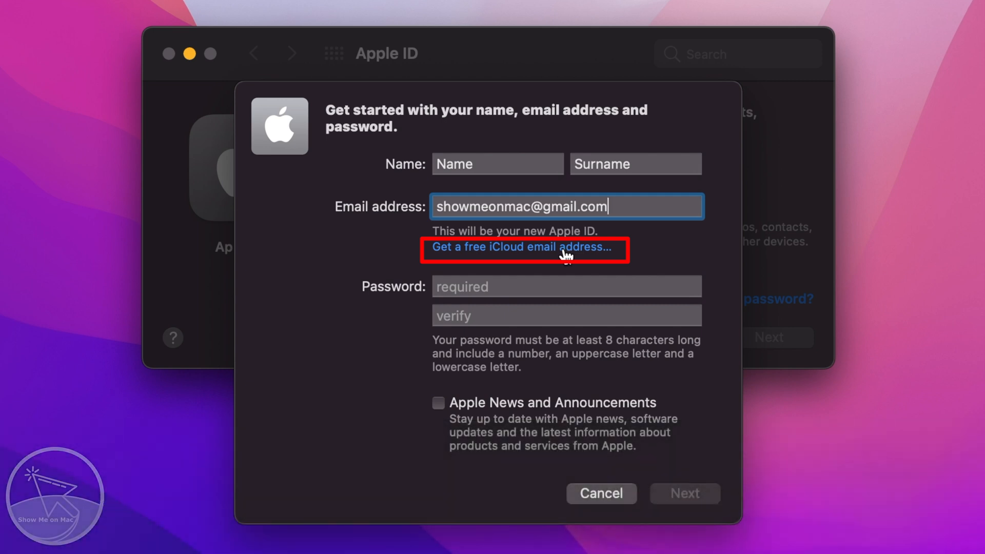
mouse_move(541, 256)
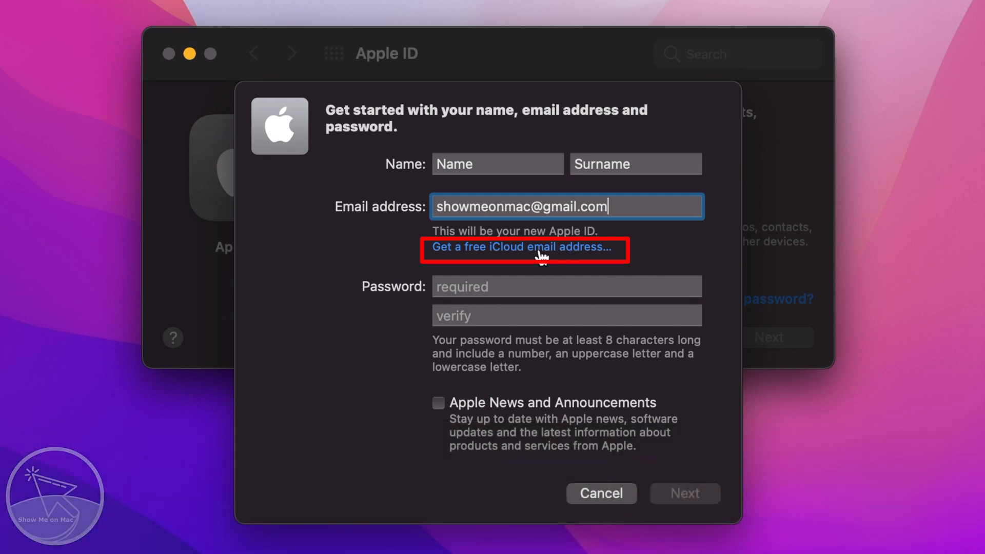
left_click(518, 246)
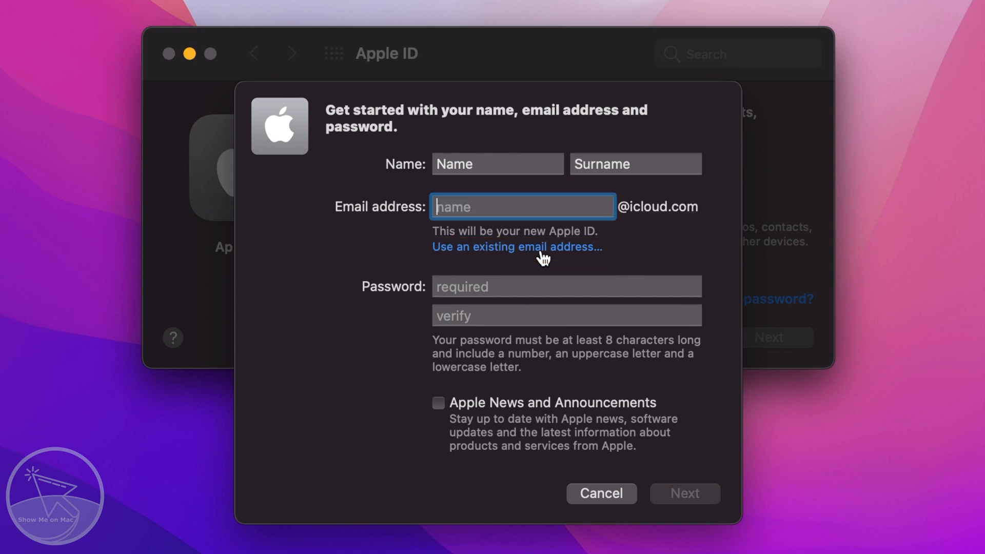
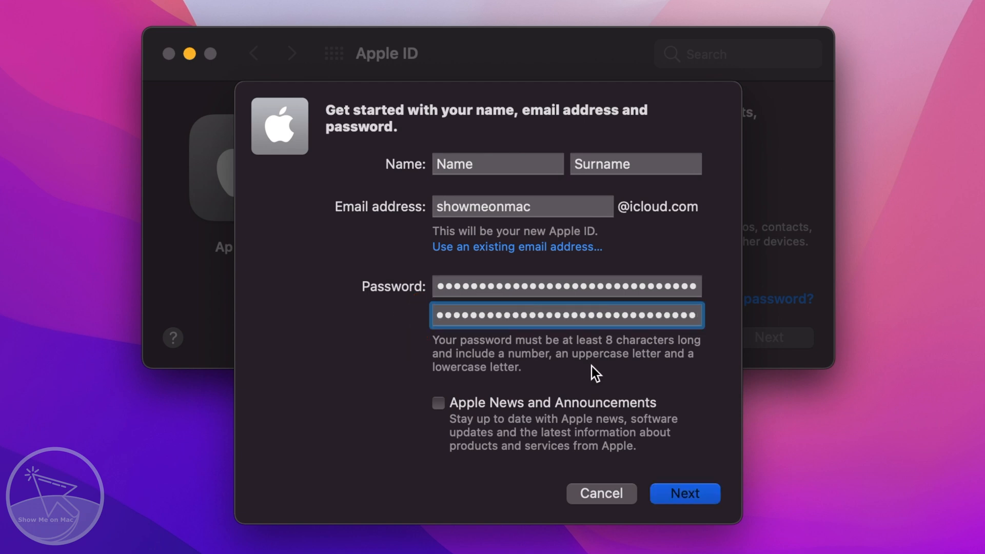
left_click(685, 493)
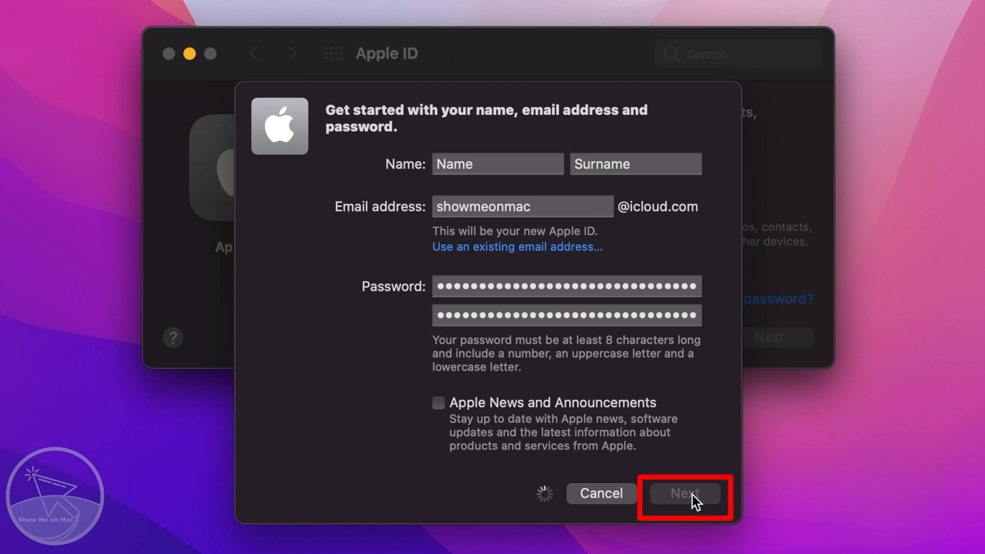
left_click(684, 494)
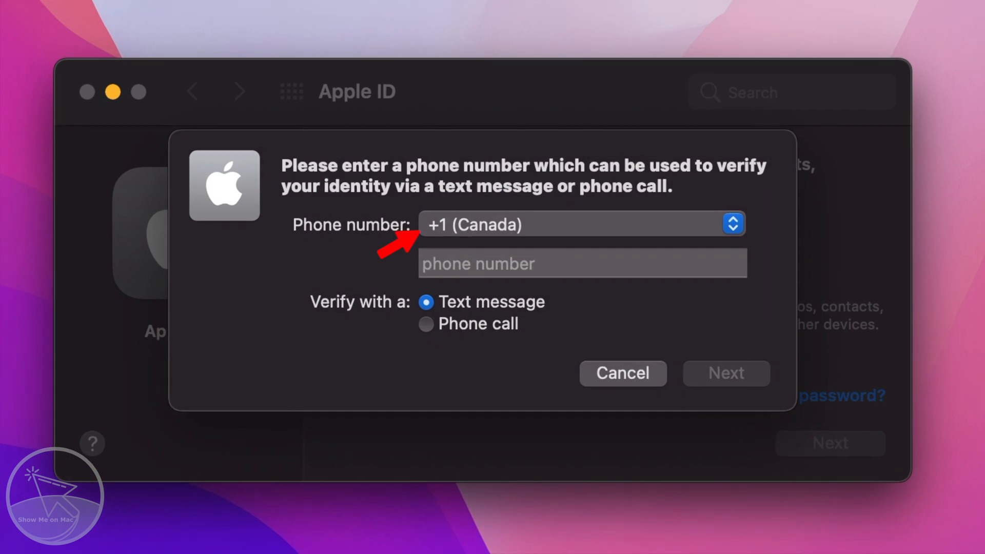
mouse_move(577, 234)
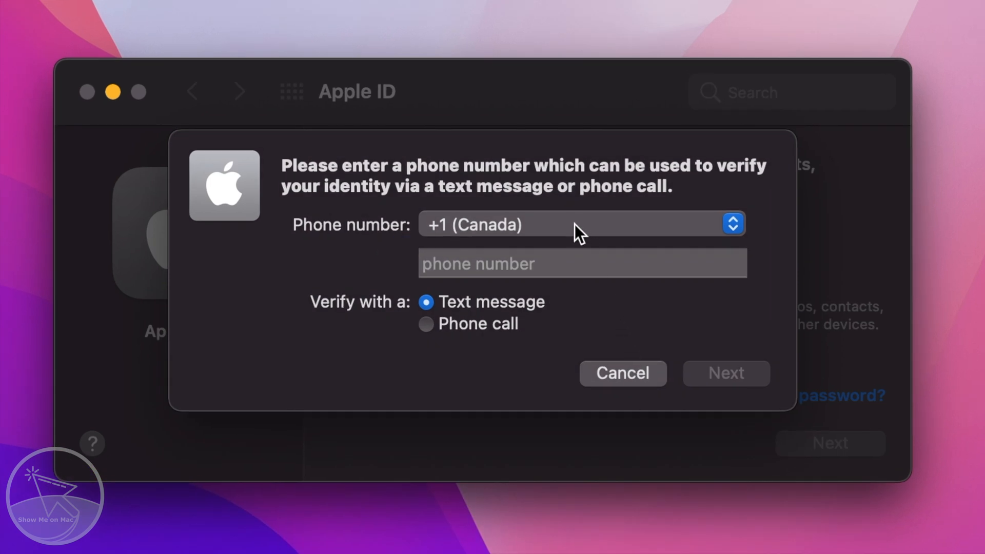
left_click(578, 224)
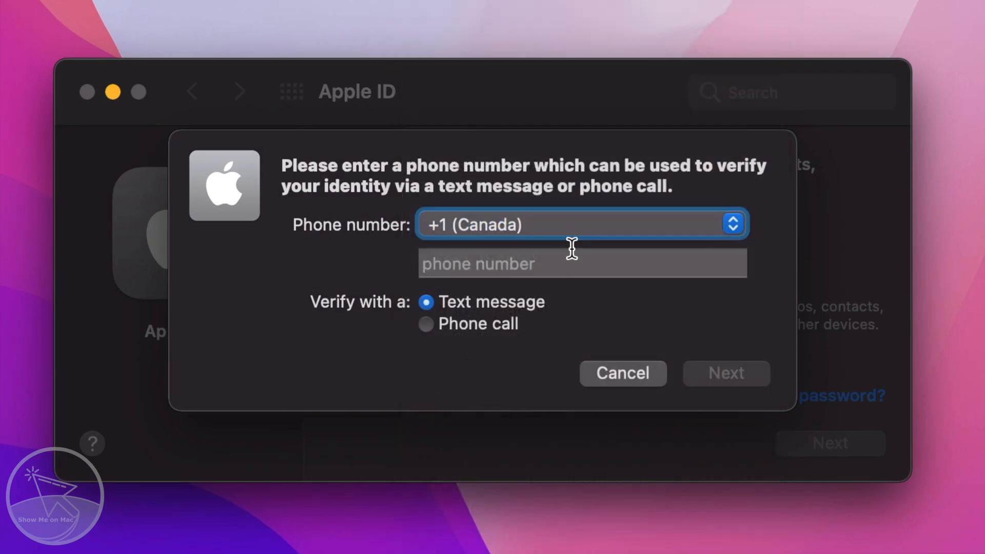
left_click(581, 262)
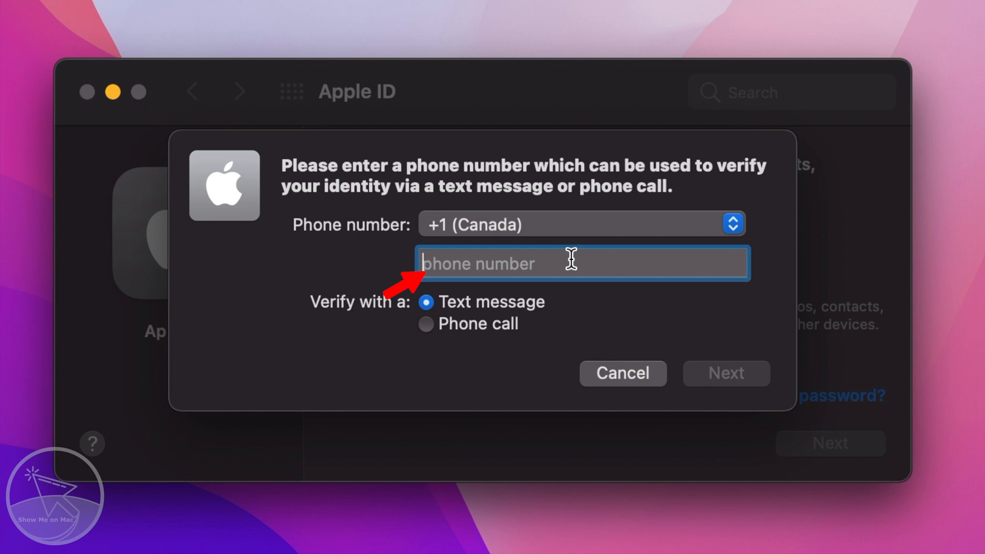
type("888 888 8888")
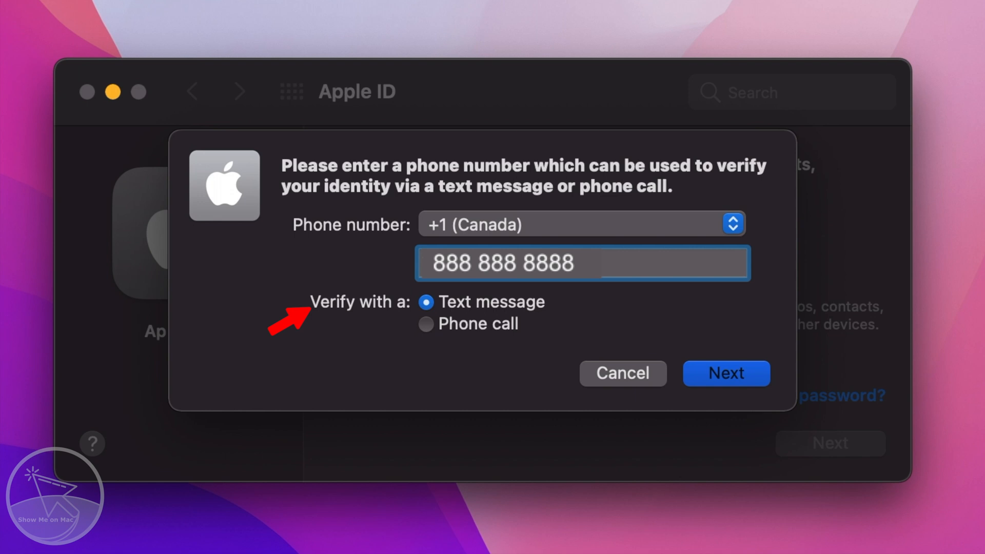
left_click(726, 373)
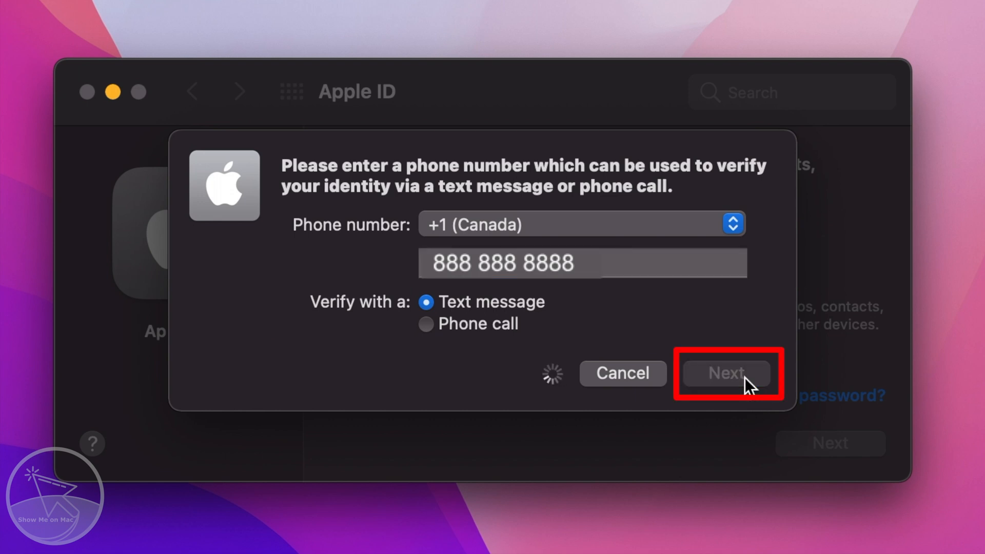
left_click(725, 374)
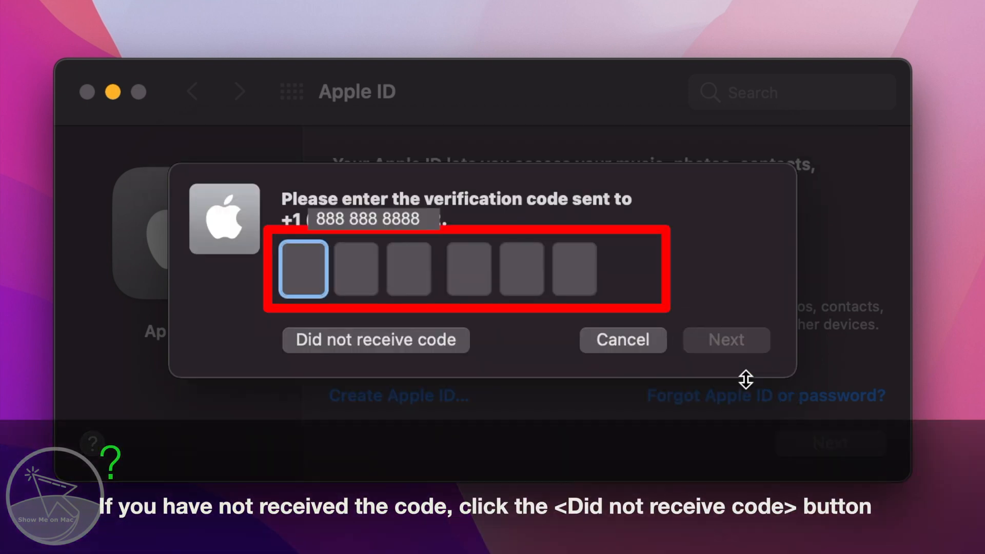
mouse_move(492, 238)
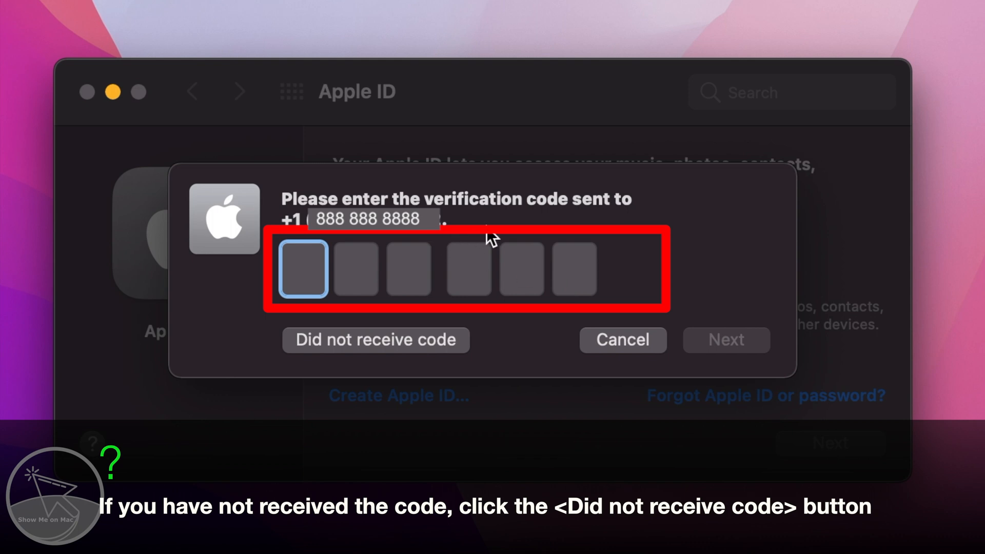
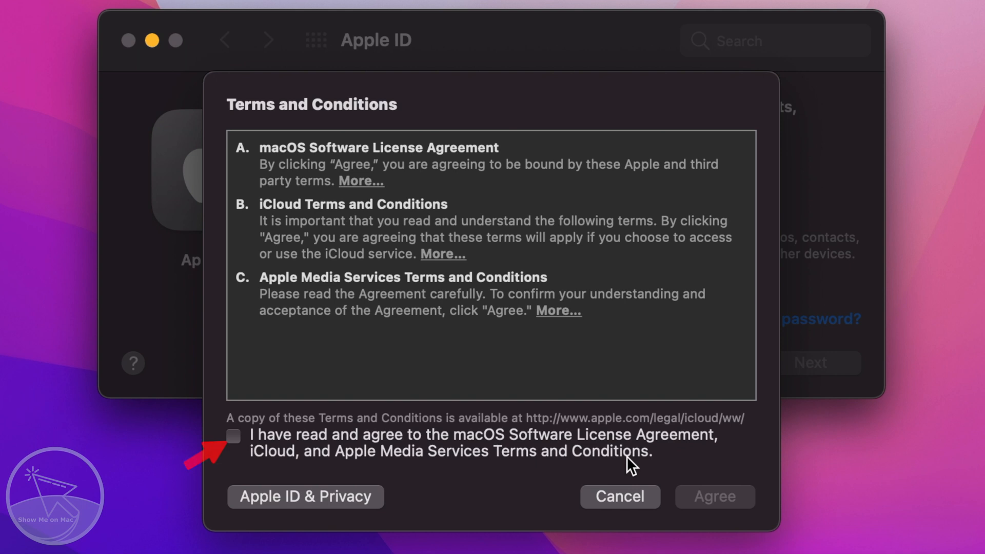
left_click(233, 434)
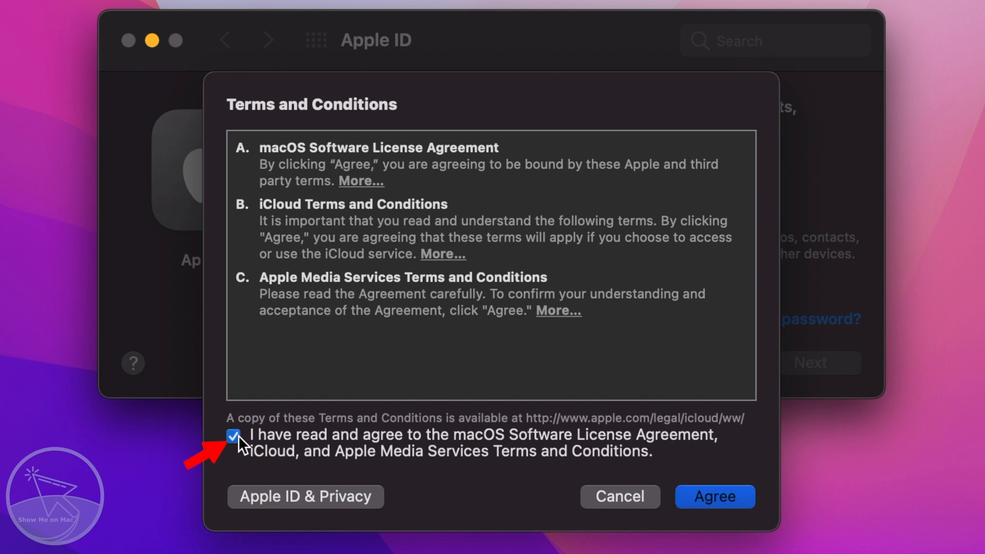
mouse_move(714, 496)
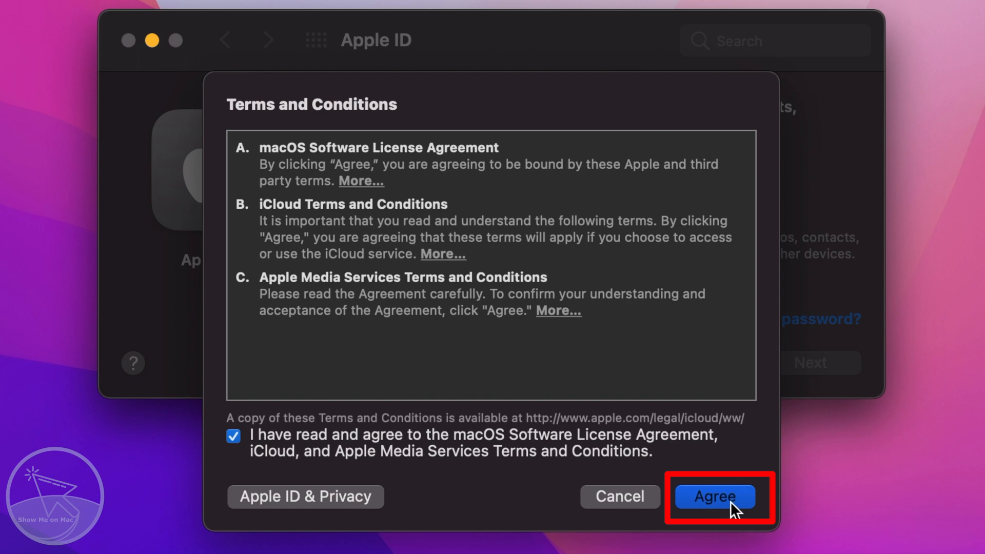
left_click(714, 496)
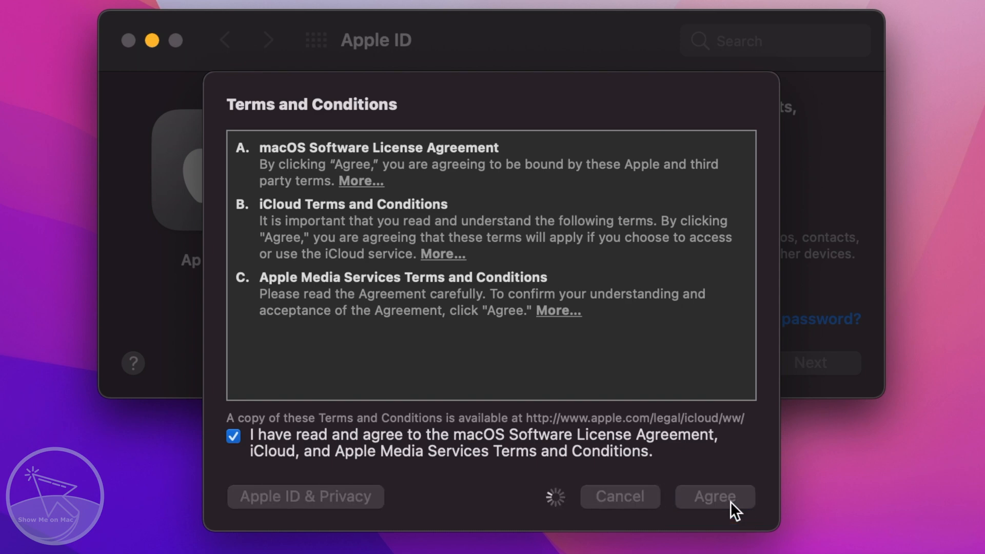
left_click(714, 496)
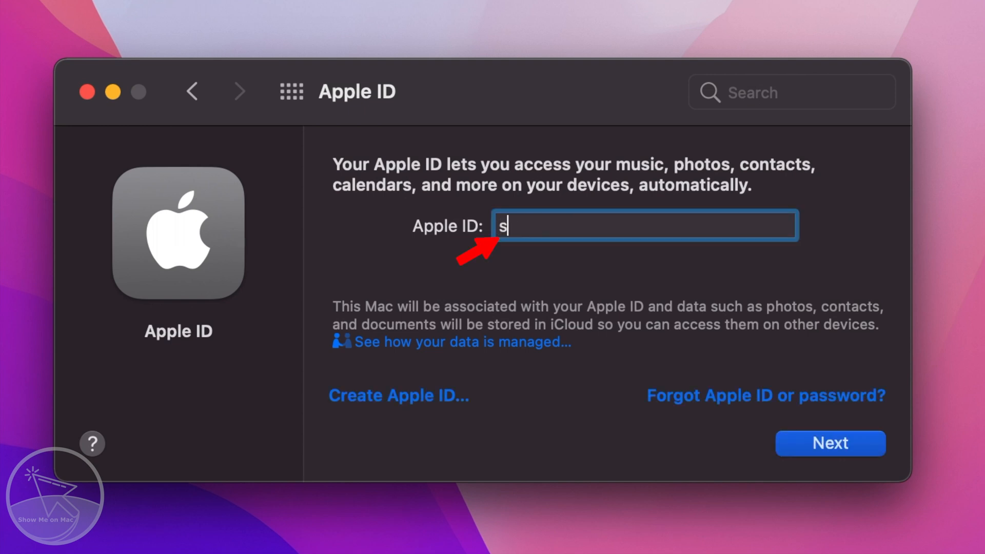
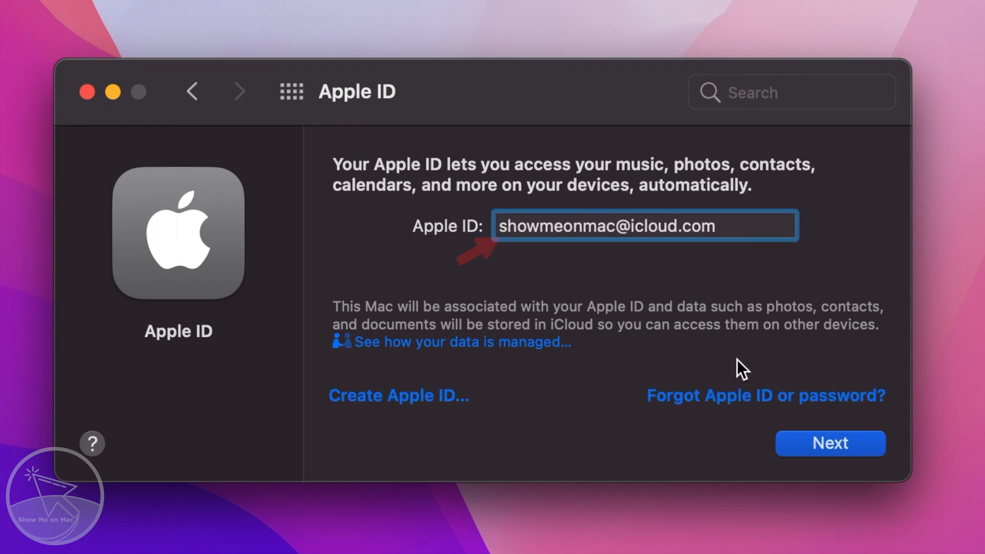
mouse_move(851, 459)
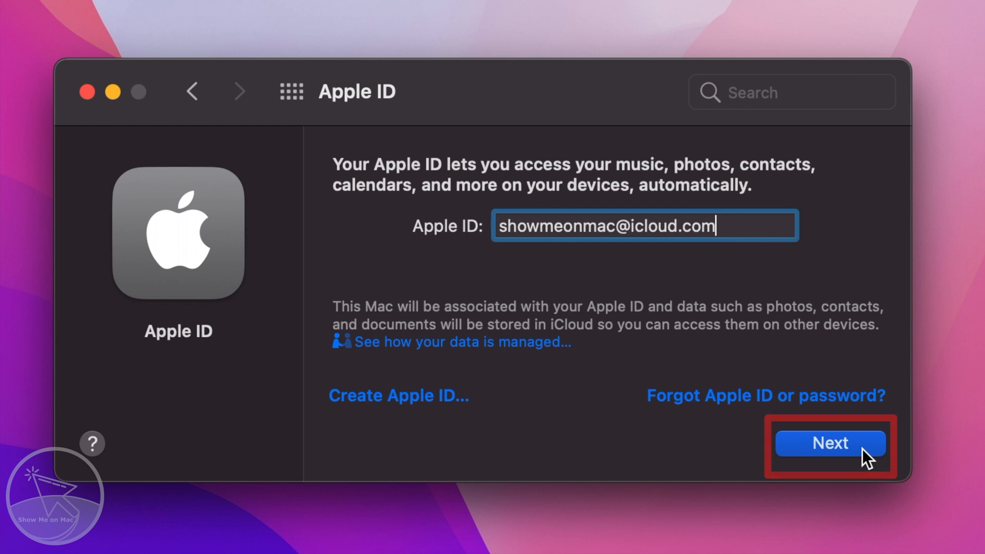
left_click(829, 443)
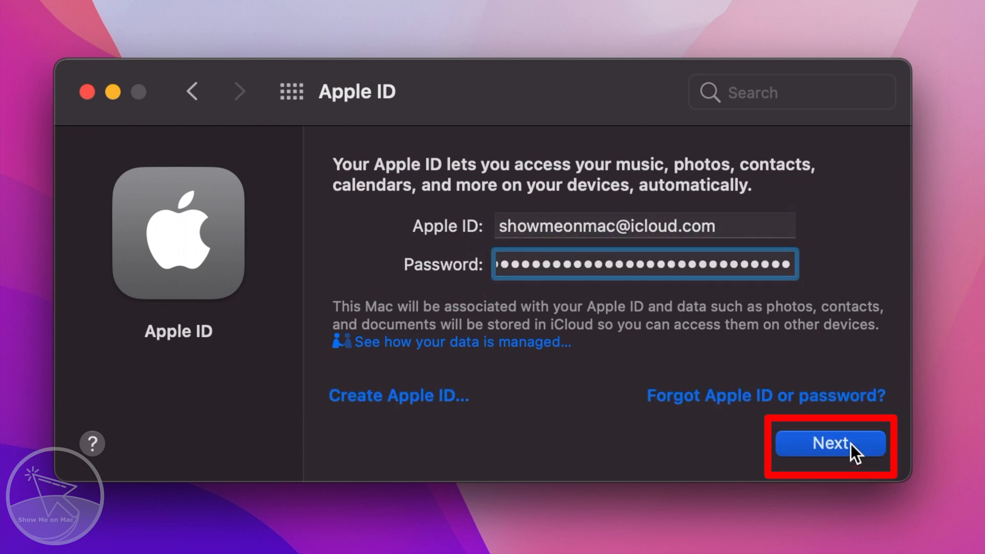
left_click(829, 443)
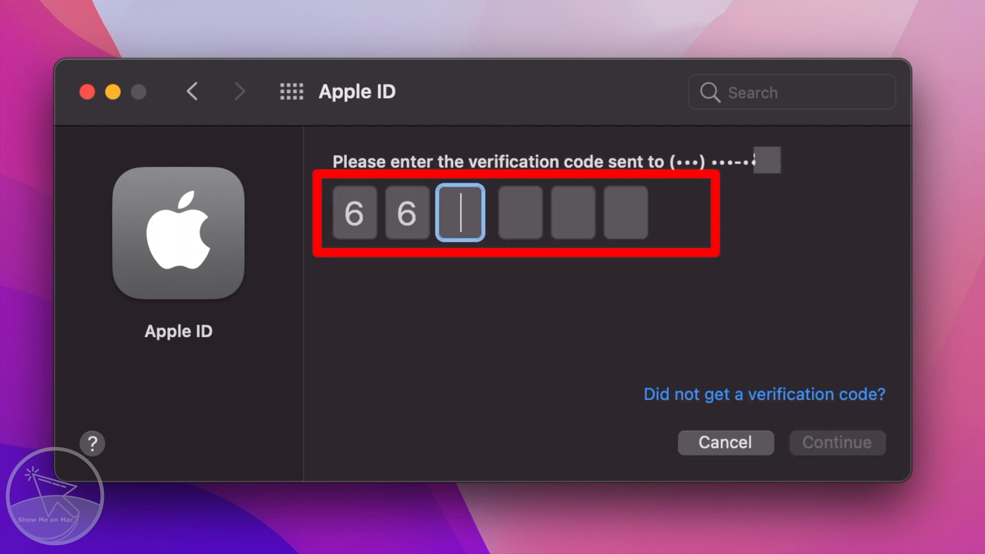
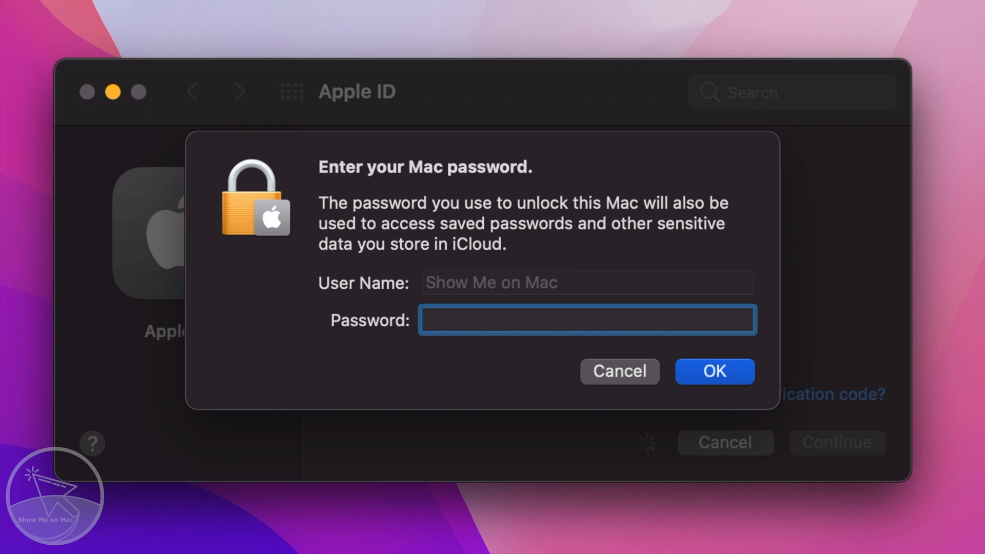
Confirm the Mac login password and allow Find My Mac to use location.
type("•")
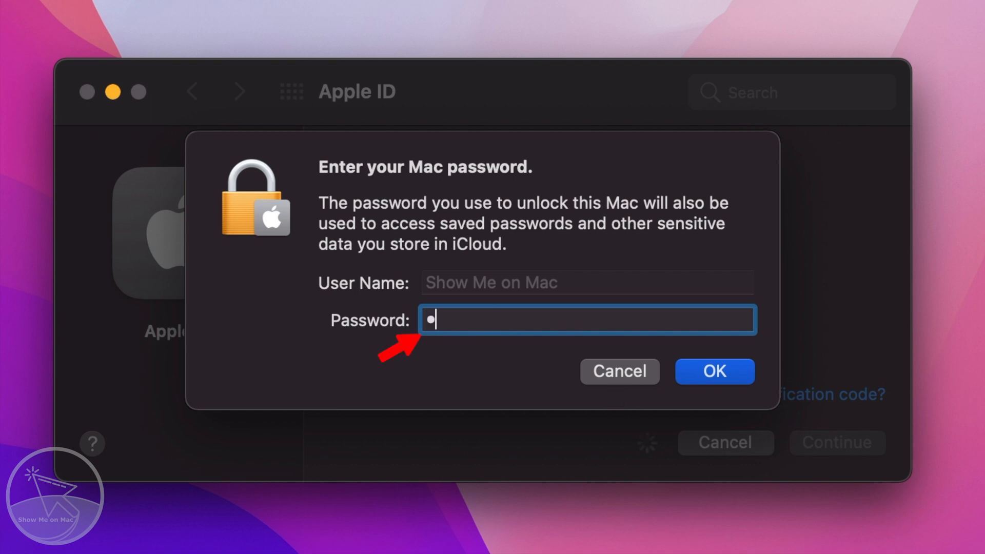
type("••••")
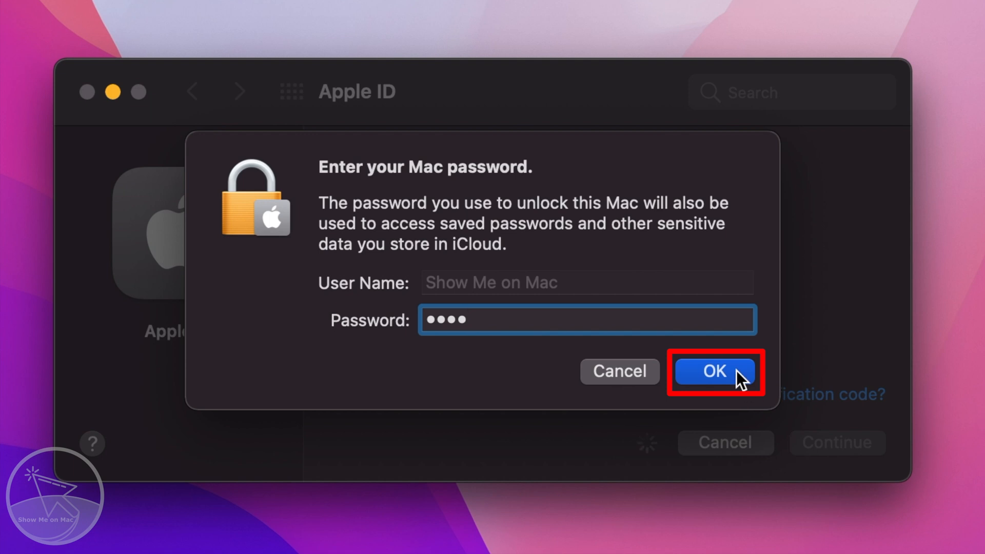
left_click(713, 371)
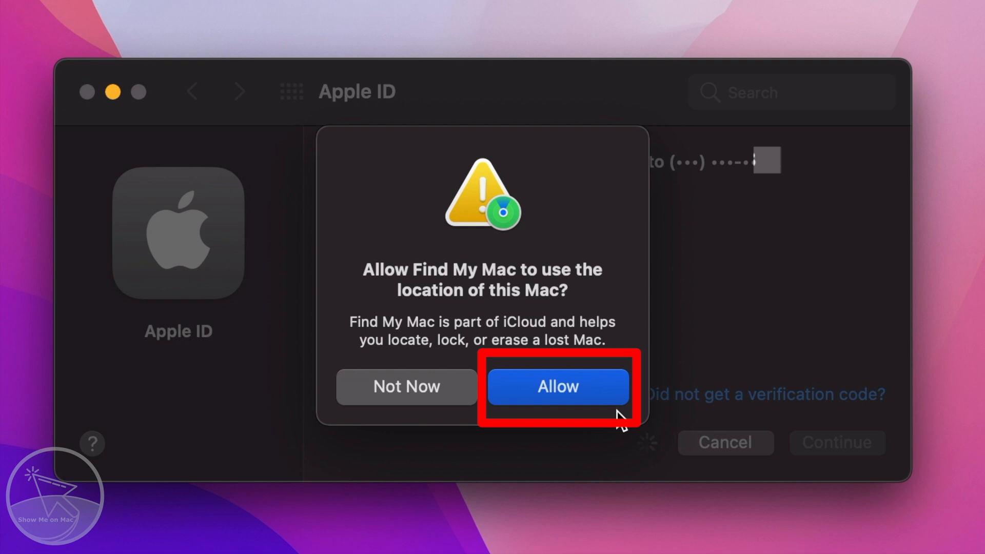
left_click(557, 387)
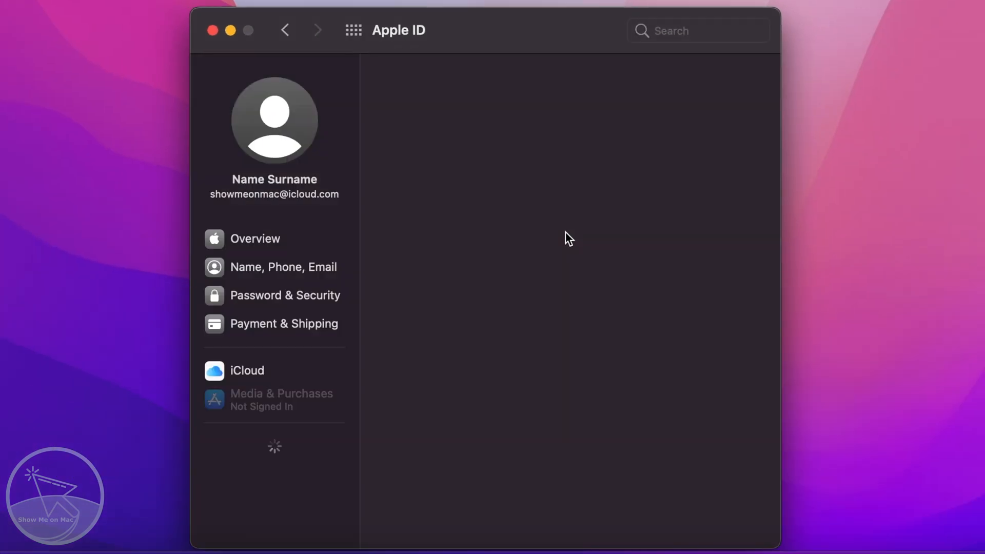
Go back to the System Preferences overview showing the signed-in account.
left_click(247, 370)
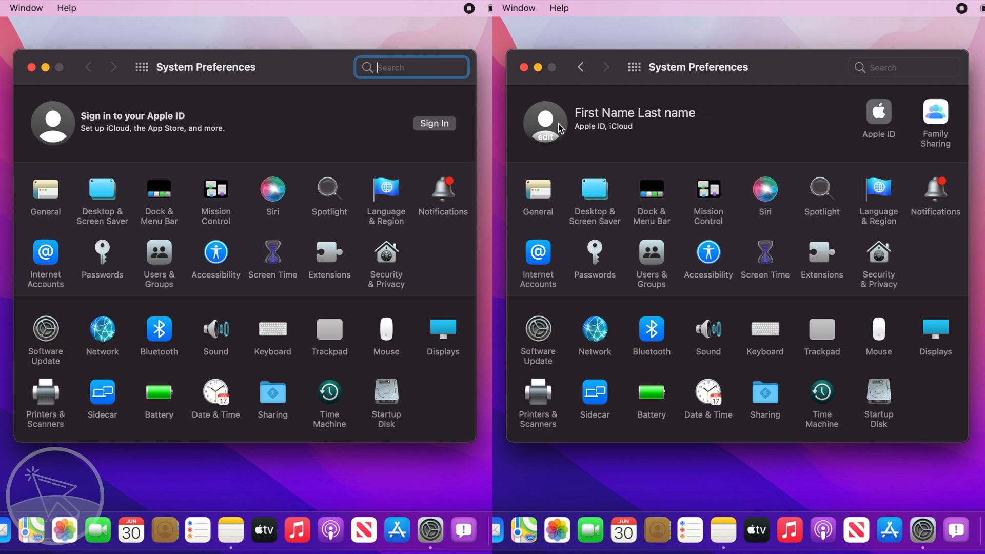
mouse_move(283, 150)
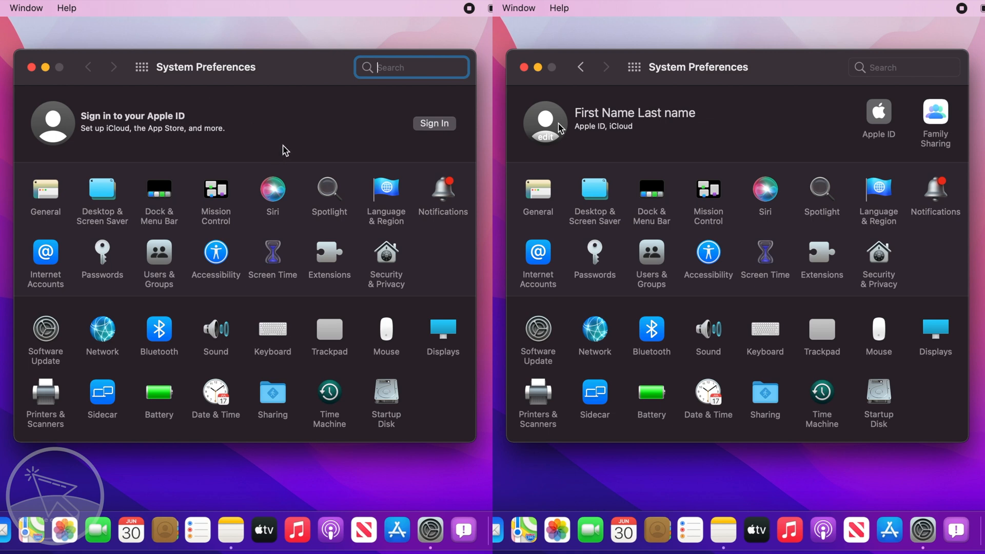